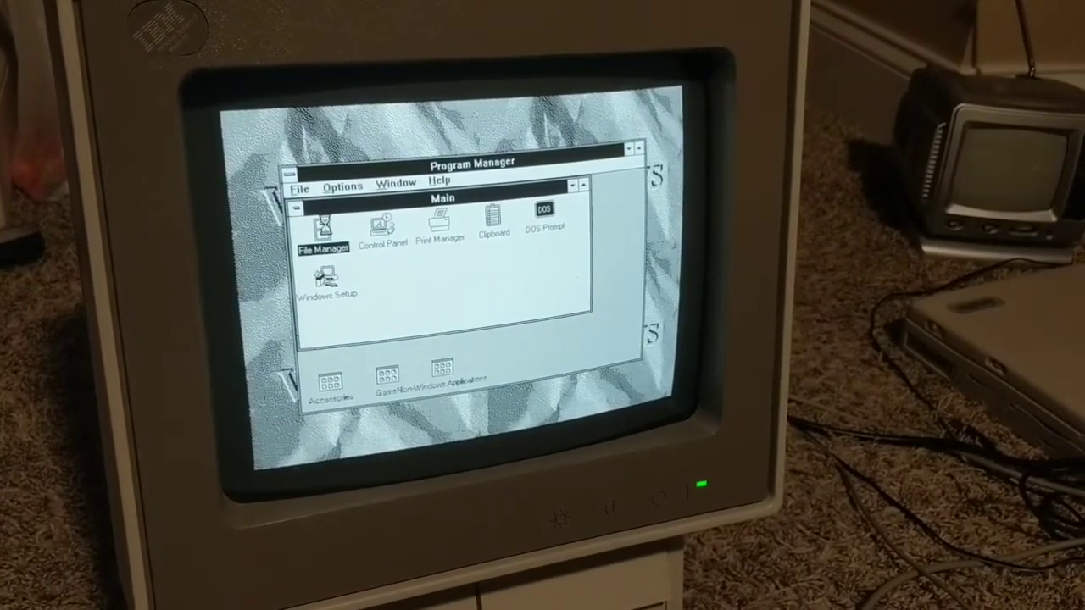
# - Launch File Manager from the Main group so its Directory Tree window begins loading
pyautogui.doubleClick(322, 229)
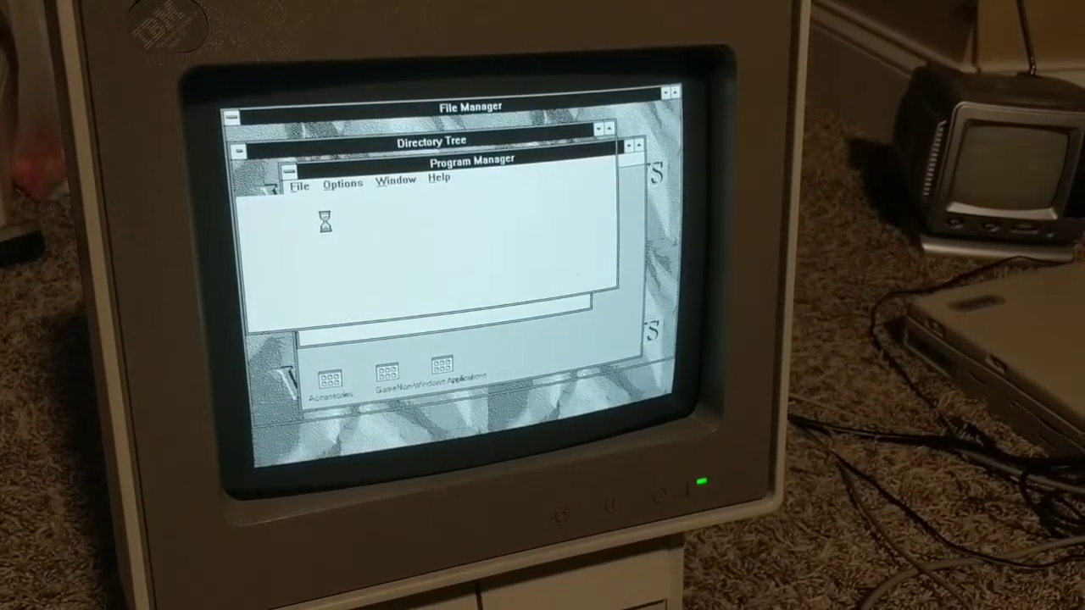